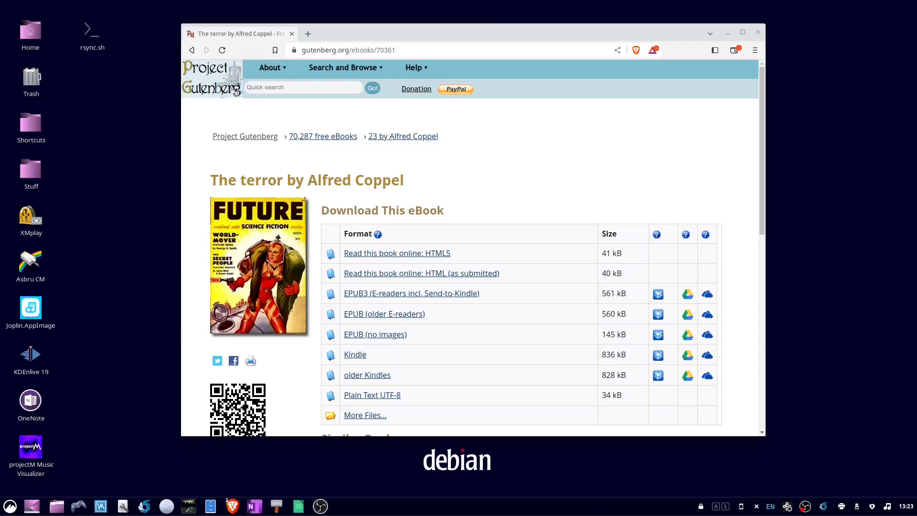
mouse_move(615, 222)
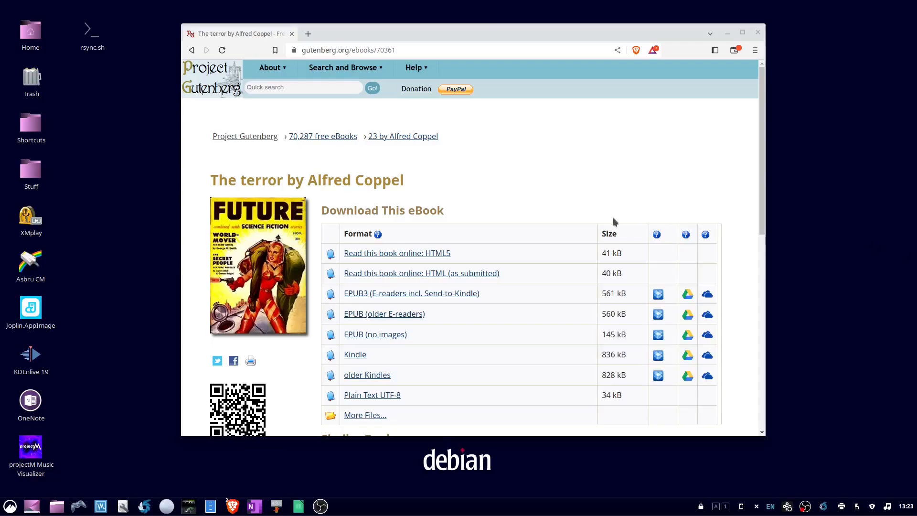
mouse_move(539, 138)
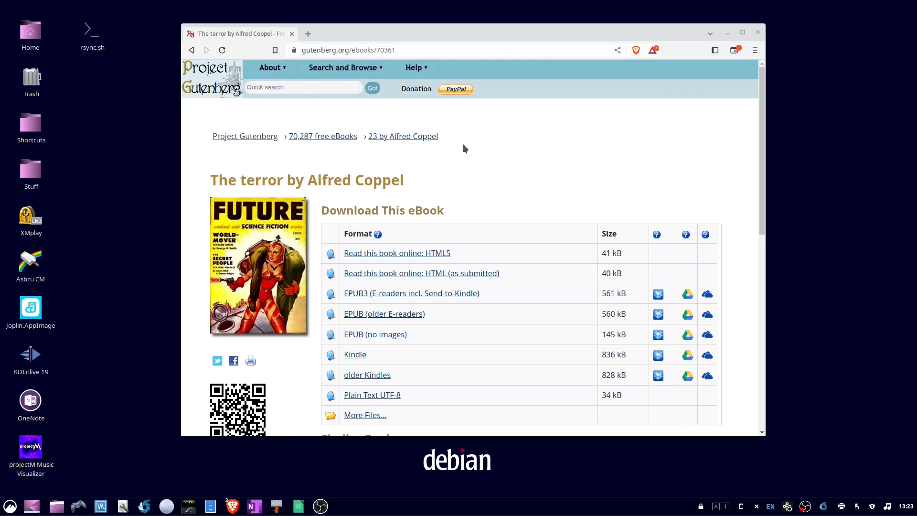
mouse_move(493, 288)
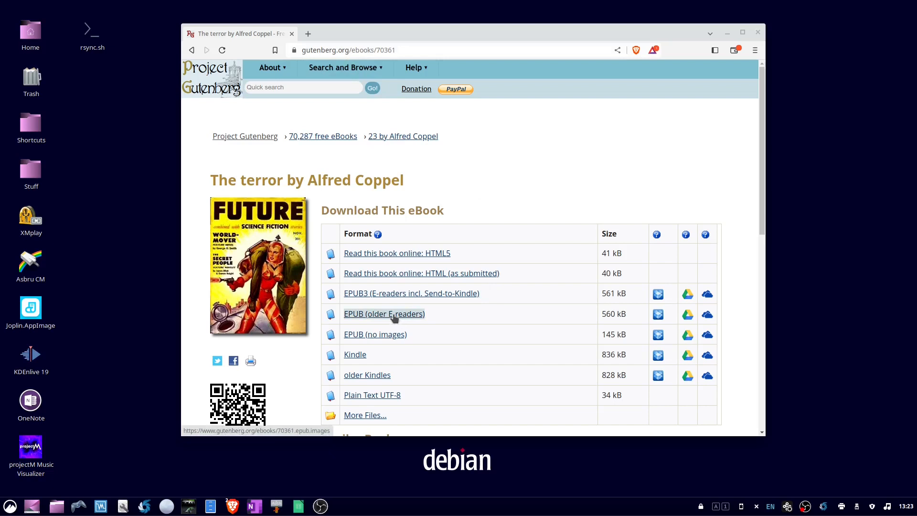
- Save the 'EPUB (older E-readers)' edition of The Terror into the epubs folder
left_click(384, 313)
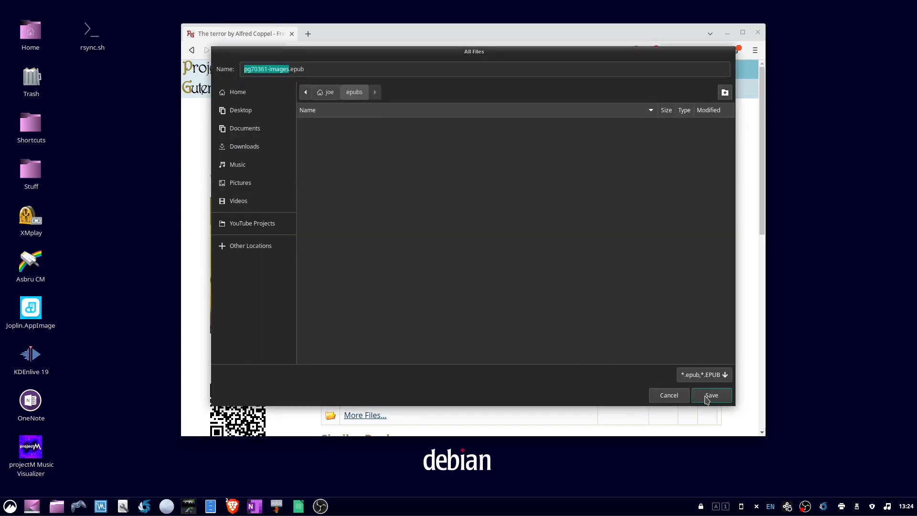
left_click(711, 395)
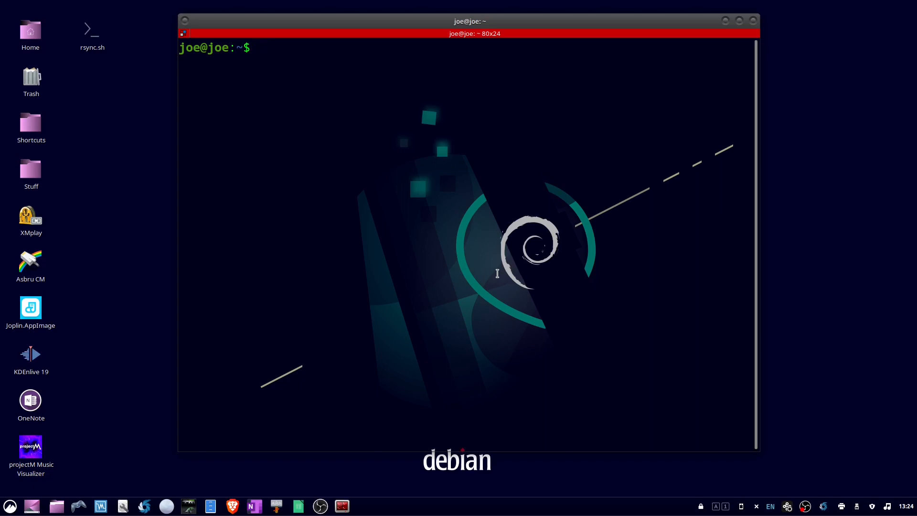
- Install FBReader with 'sudo apt install fbreader -y' in the terminal
type("sudo ap")
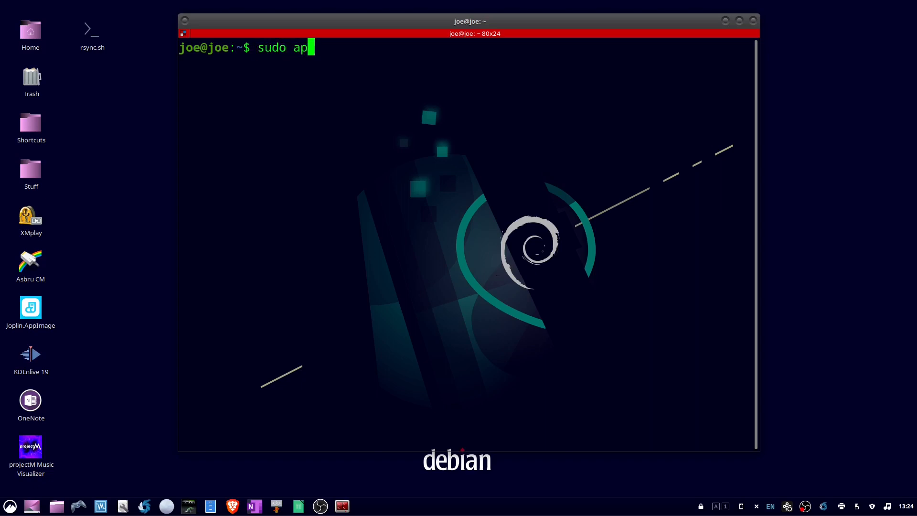
type("t install")
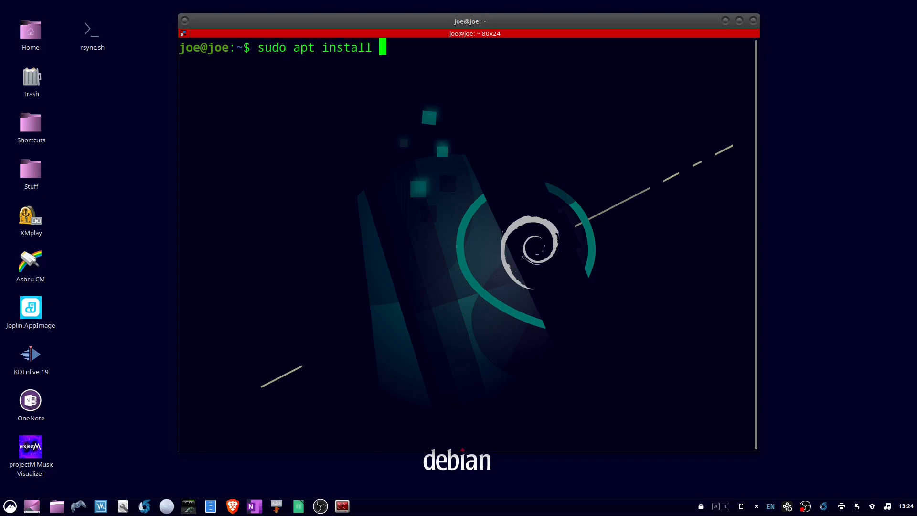
type("fbre")
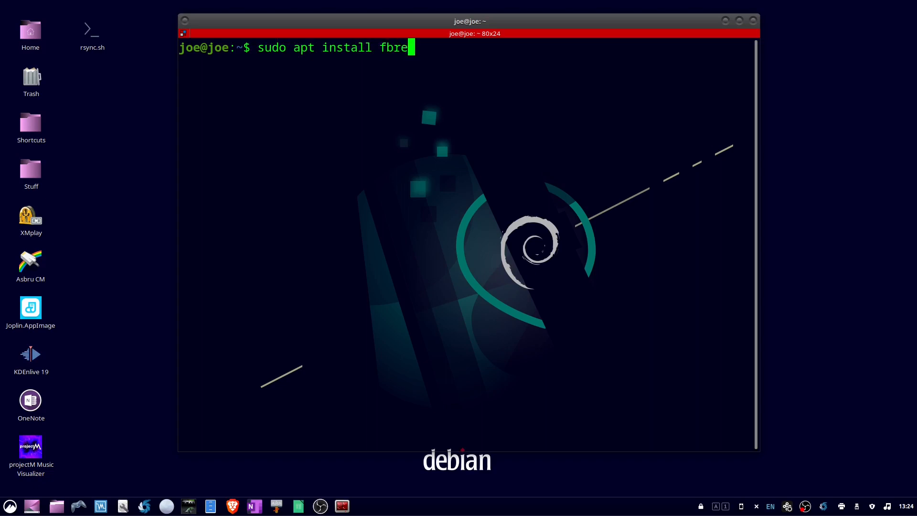
type("ader")
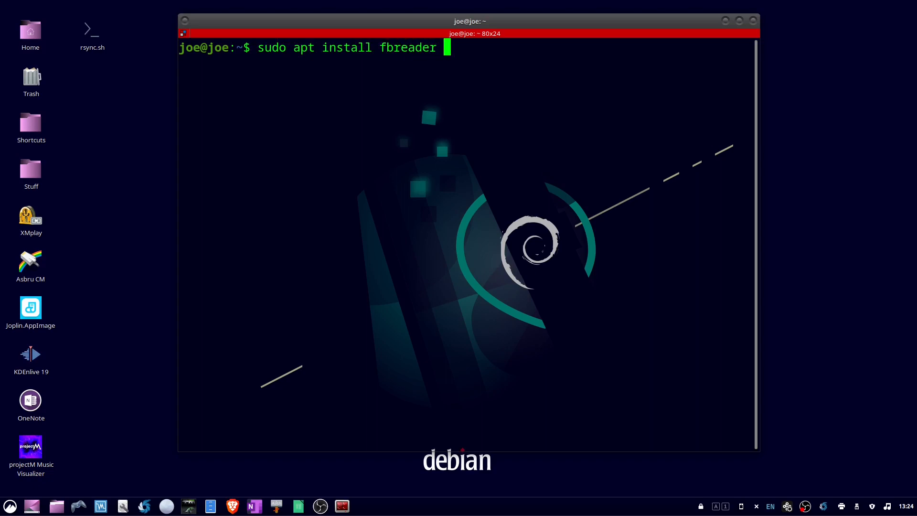
type("-y")
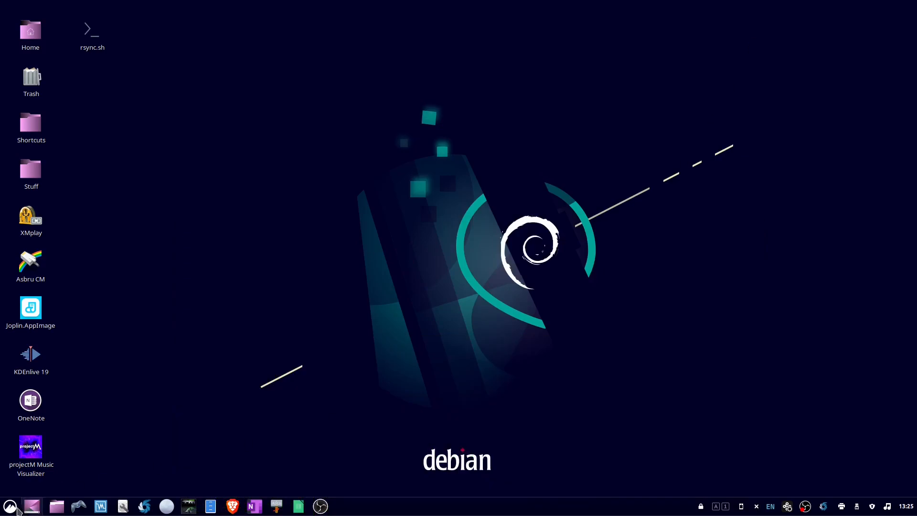
- Launch FBReader from the applications menu, landing on its About FBReader page
left_click(9, 505)
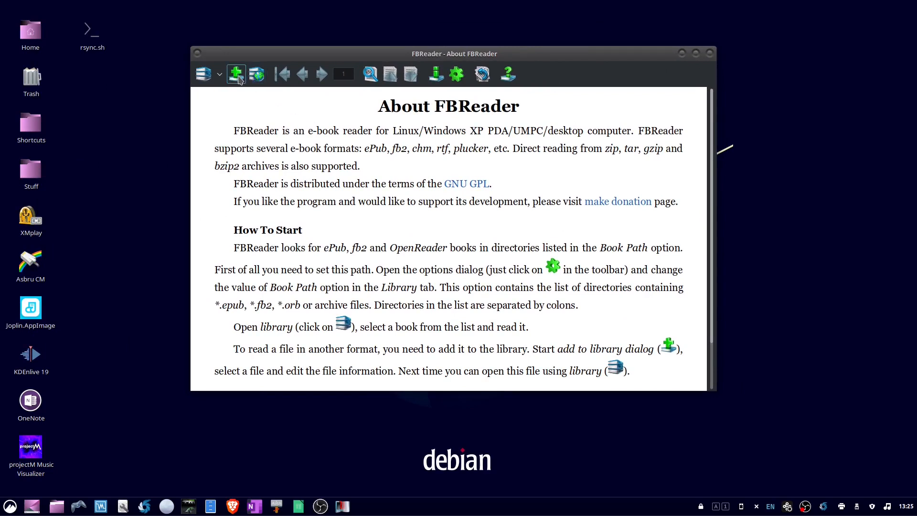
mouse_move(236, 75)
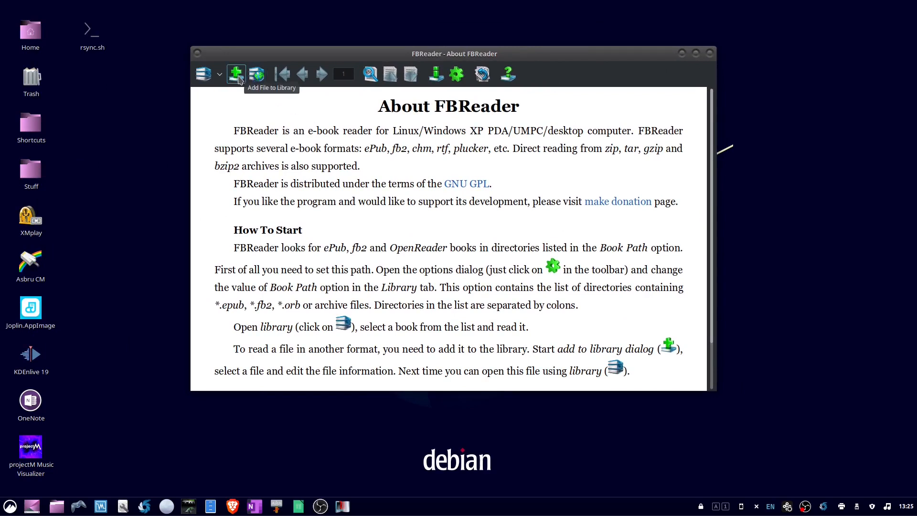
- Add a file to the library, selecting pg70361-images.epub from the epubs folder
left_click(236, 73)
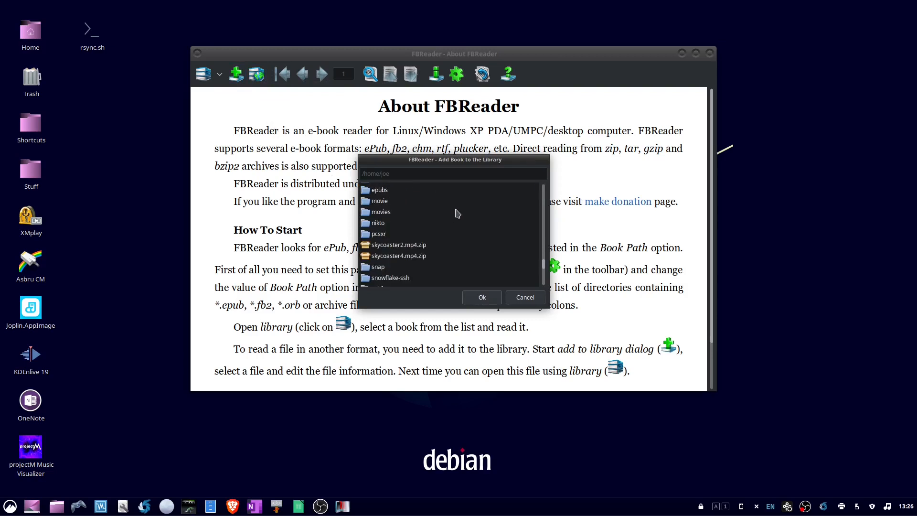
mouse_move(383, 192)
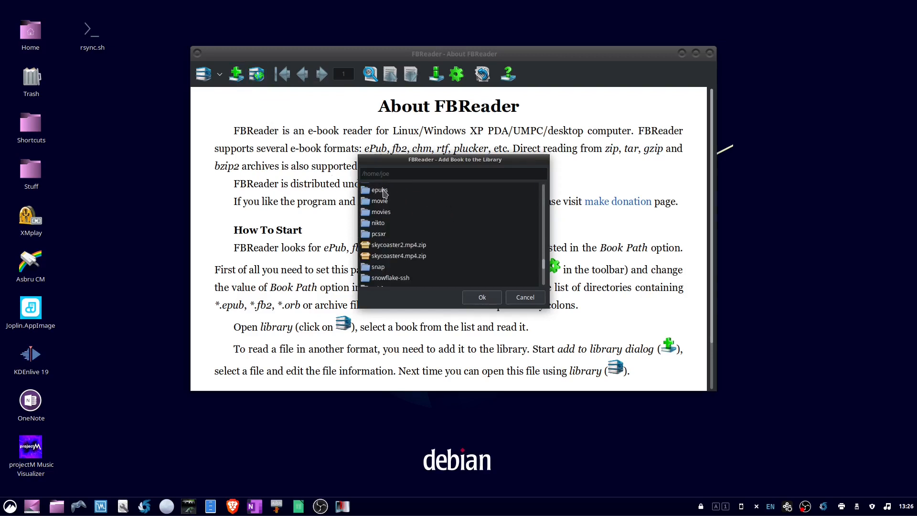
double_click(379, 189)
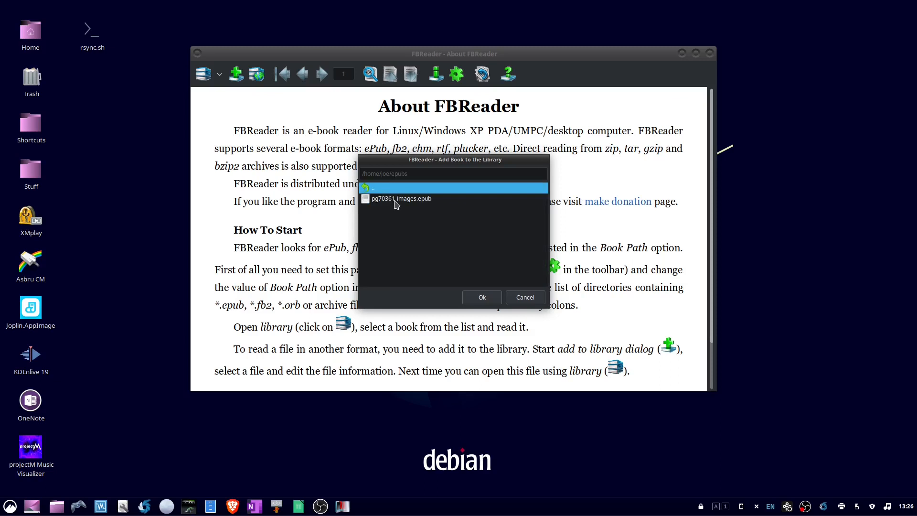
left_click(481, 297)
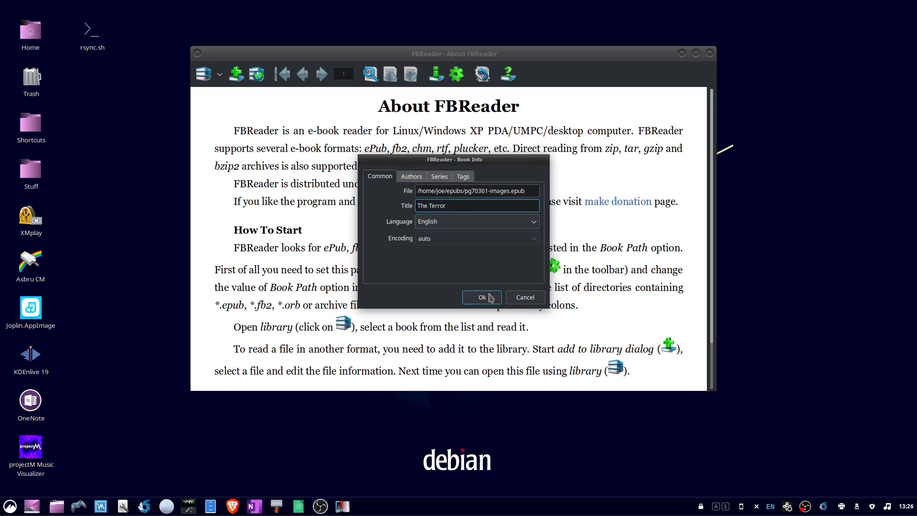
- Confirm The Terror's book info and page forward into the story text
left_click(481, 297)
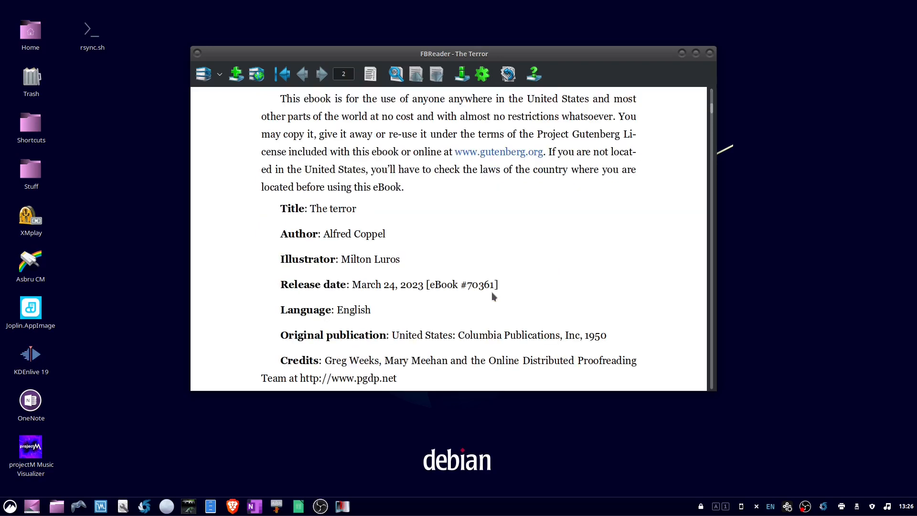
left_click(321, 74)
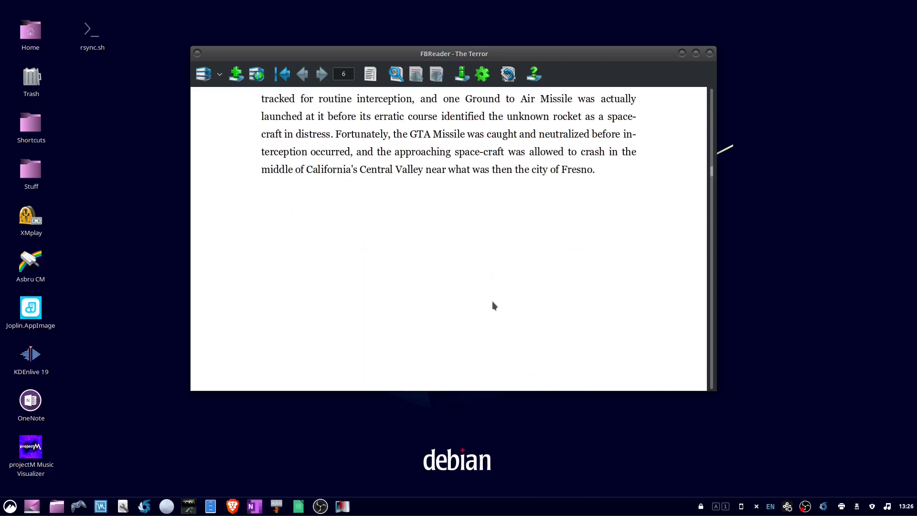